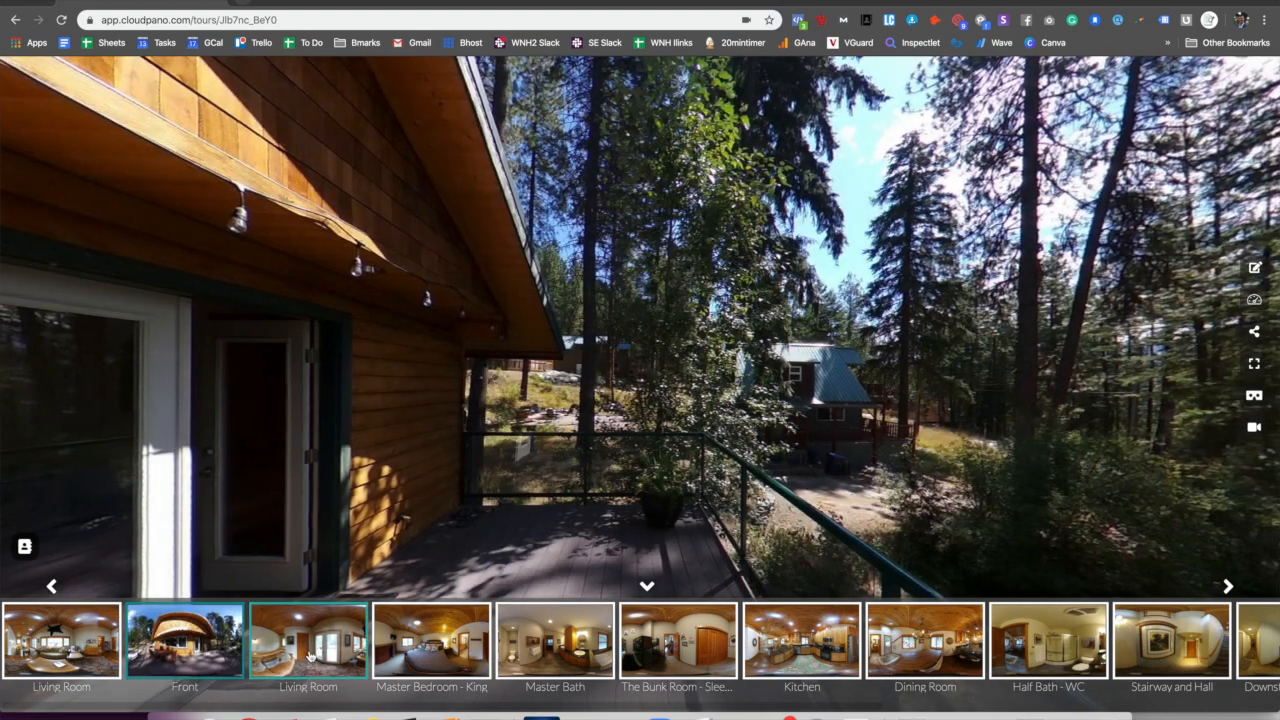
- Show the Living Room panorama and bring up the live video Connect panel
{"action": "left_click", "coordinate": [184, 640]}
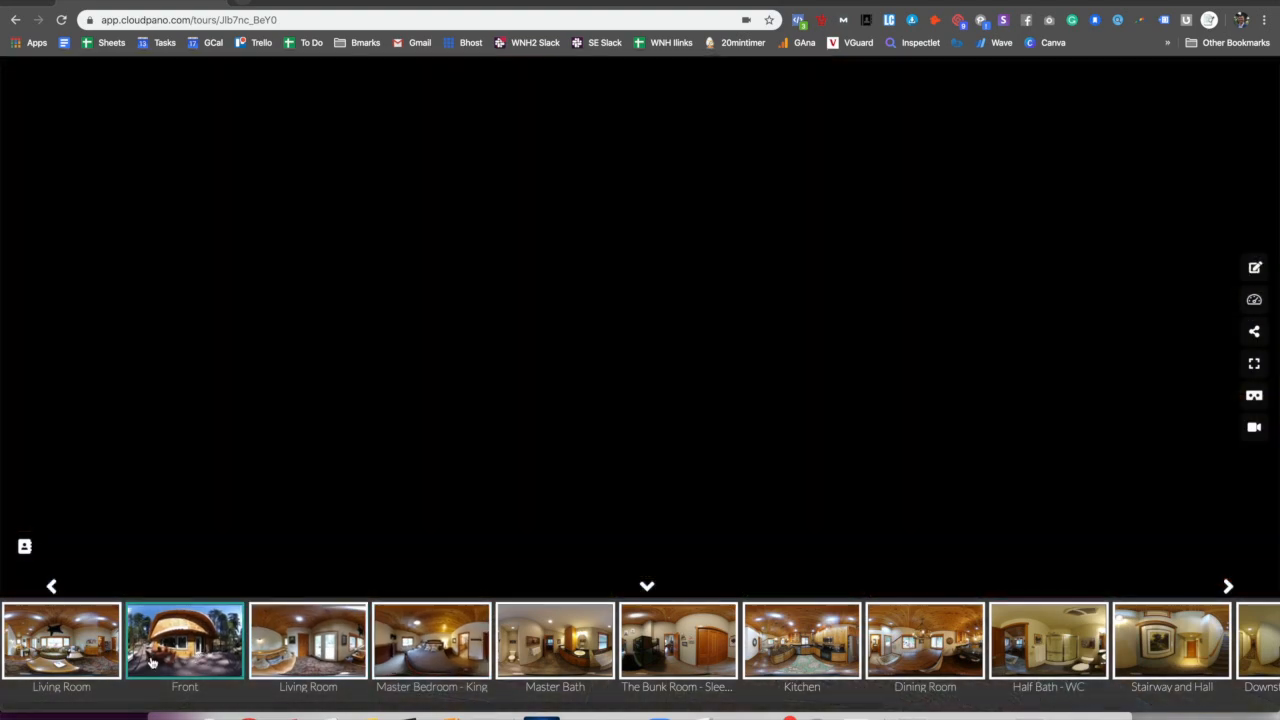
{"action": "left_click", "coordinate": [60, 640]}
{"action": "type", "text": "Zach"}
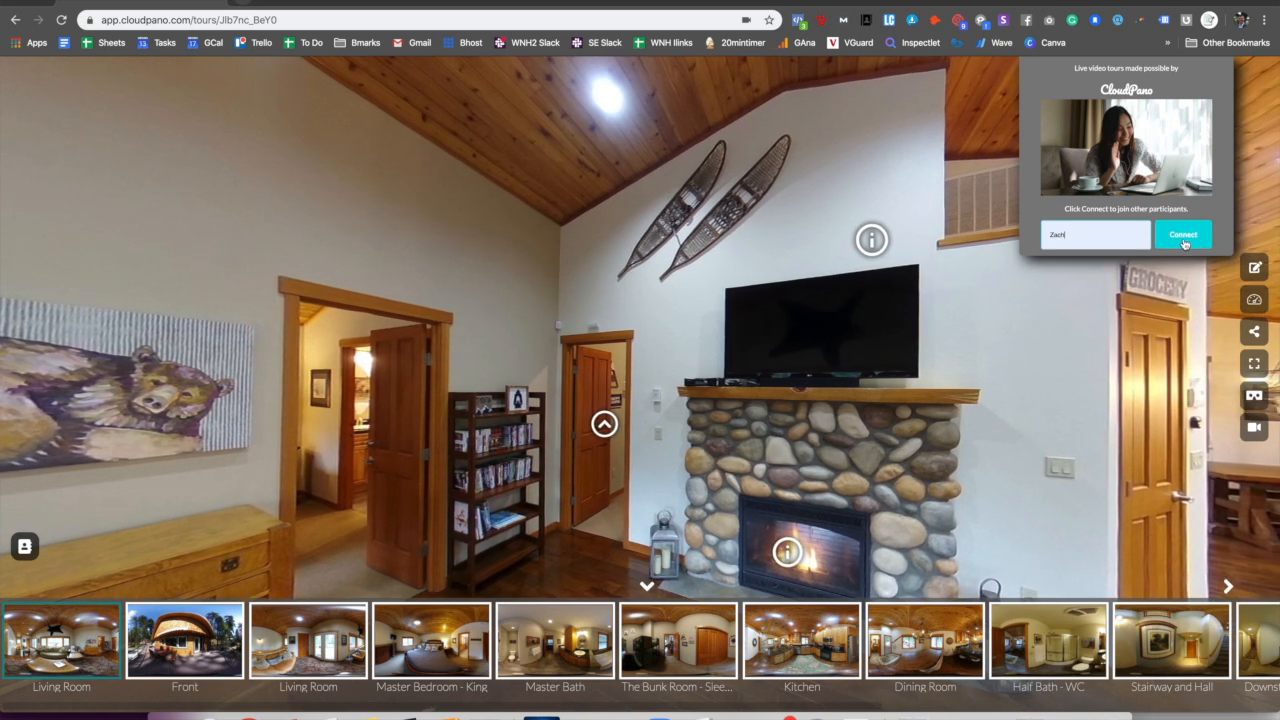
- Connect to the live video call so both participants appear over the front deck scene
{"action": "left_click", "coordinate": [1182, 234]}
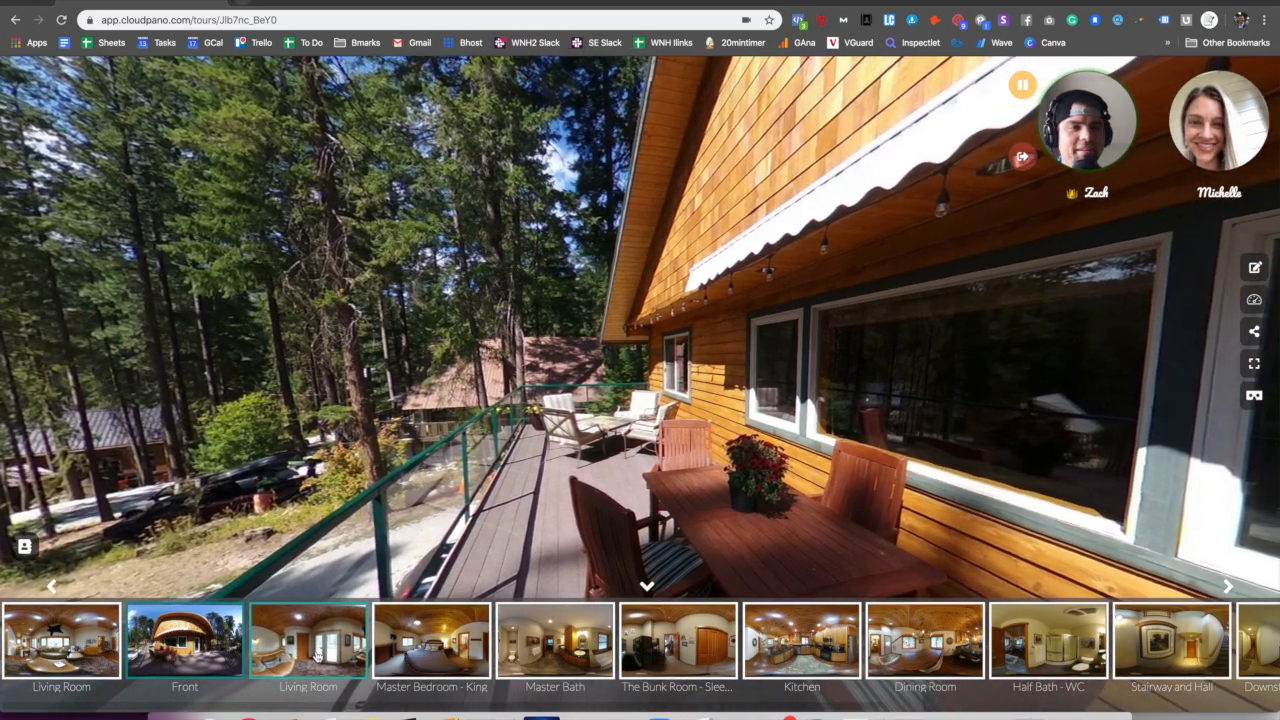
- Move into the Living Room and pan the view toward the sofa and stone fireplace
{"action": "left_click", "coordinate": [308, 640]}
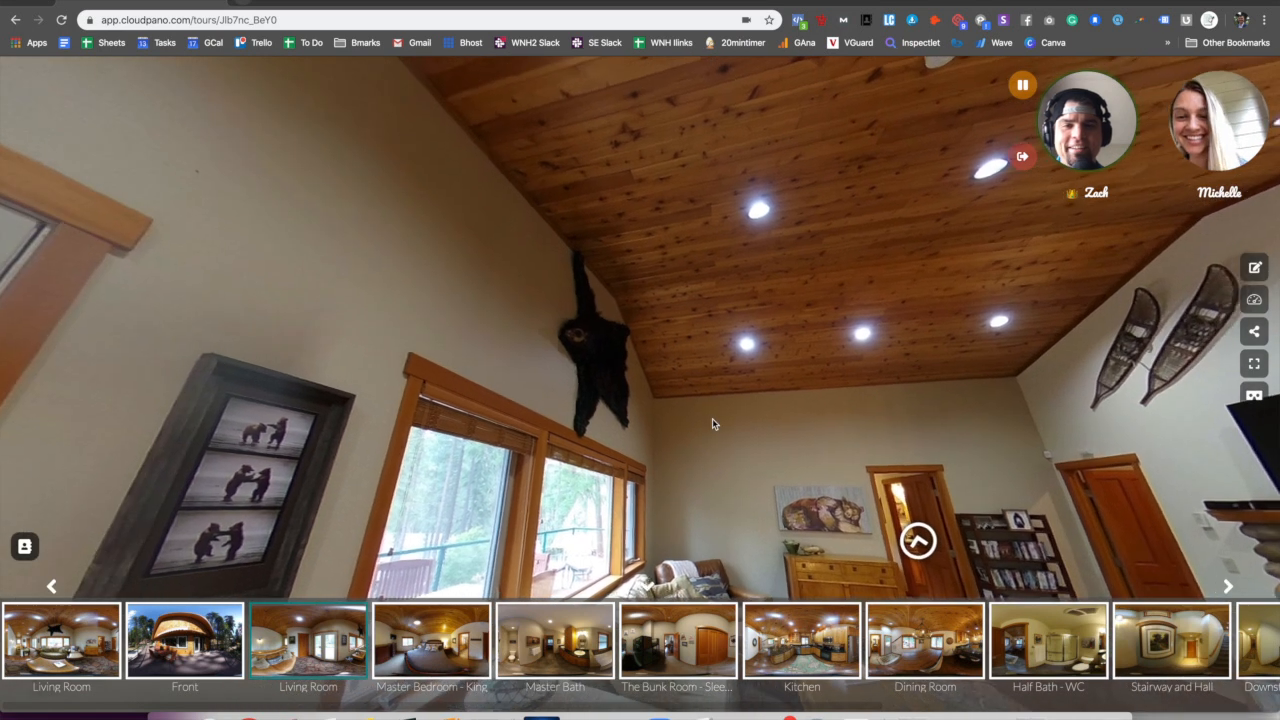
{"action": "left_click_drag", "start_coordinate": [716, 424], "coordinate": [610, 344]}
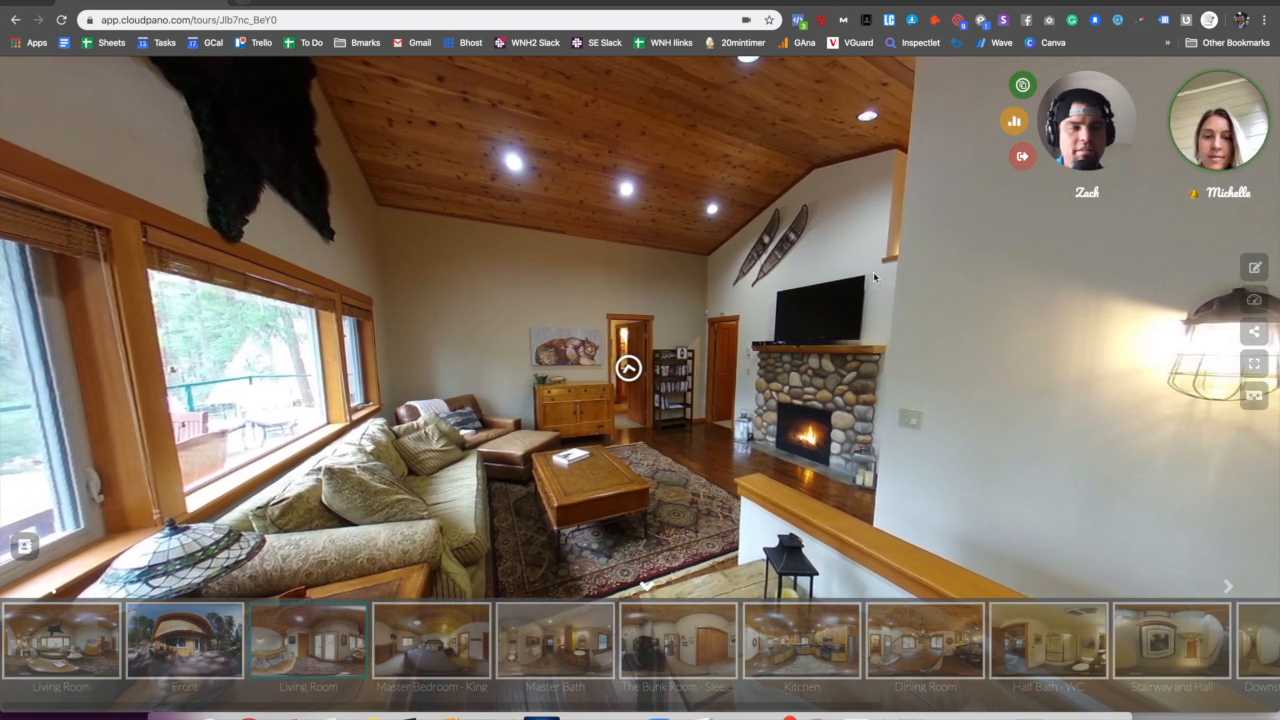
- Visit the Master Bath panorama, then start loading the Front outdoor scene
{"action": "left_click", "coordinate": [432, 644]}
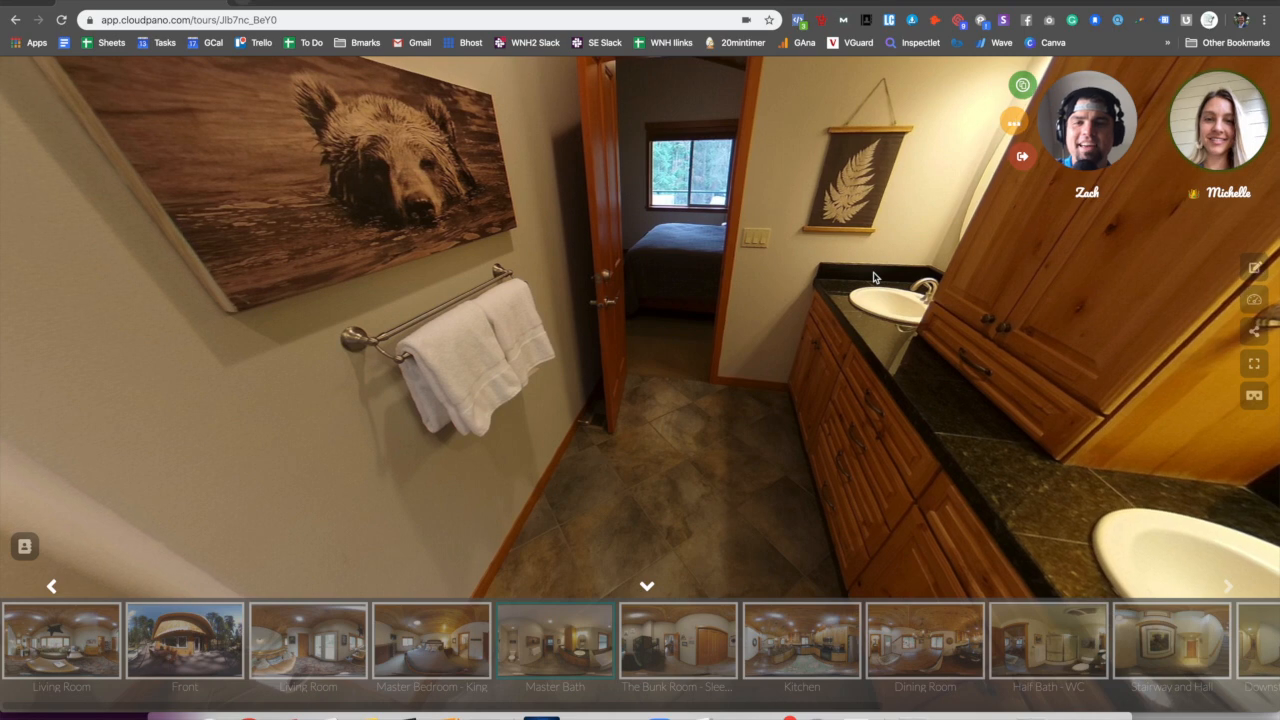
{"action": "left_click", "coordinate": [678, 640]}
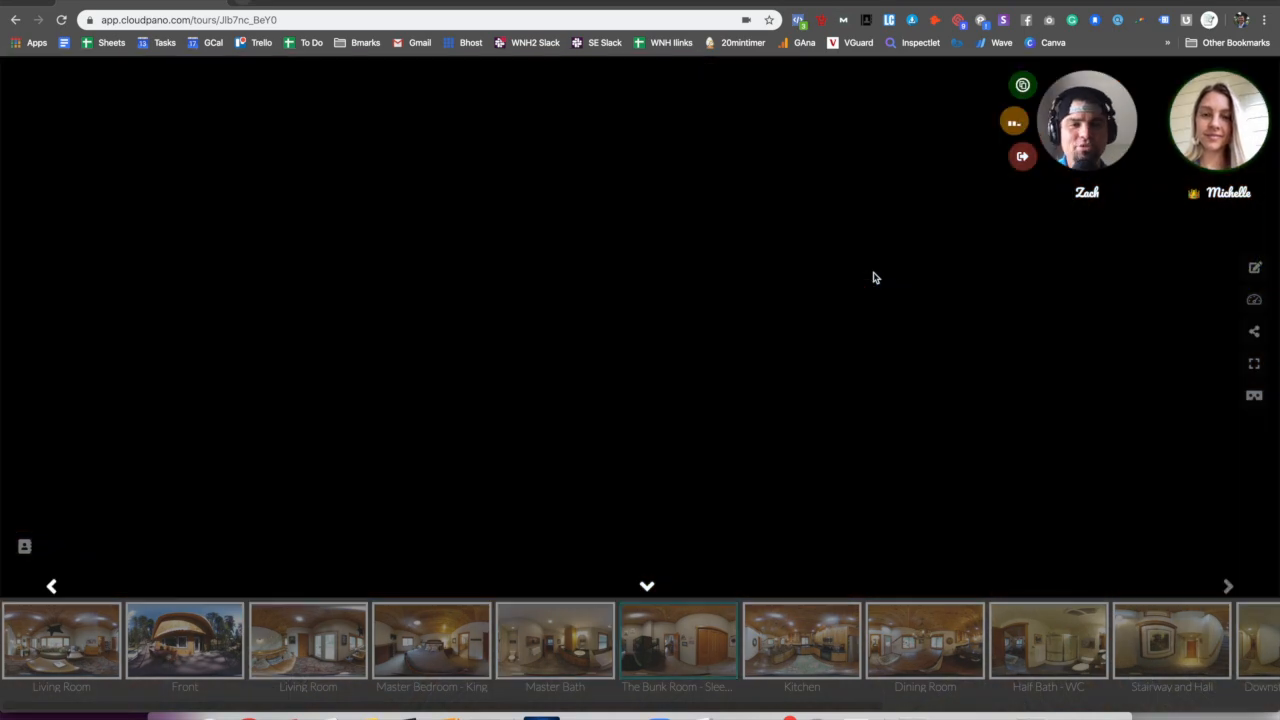
- Show the Front outdoor view and pan from the woods toward the cabin deck and table
{"action": "left_click", "coordinate": [678, 644]}
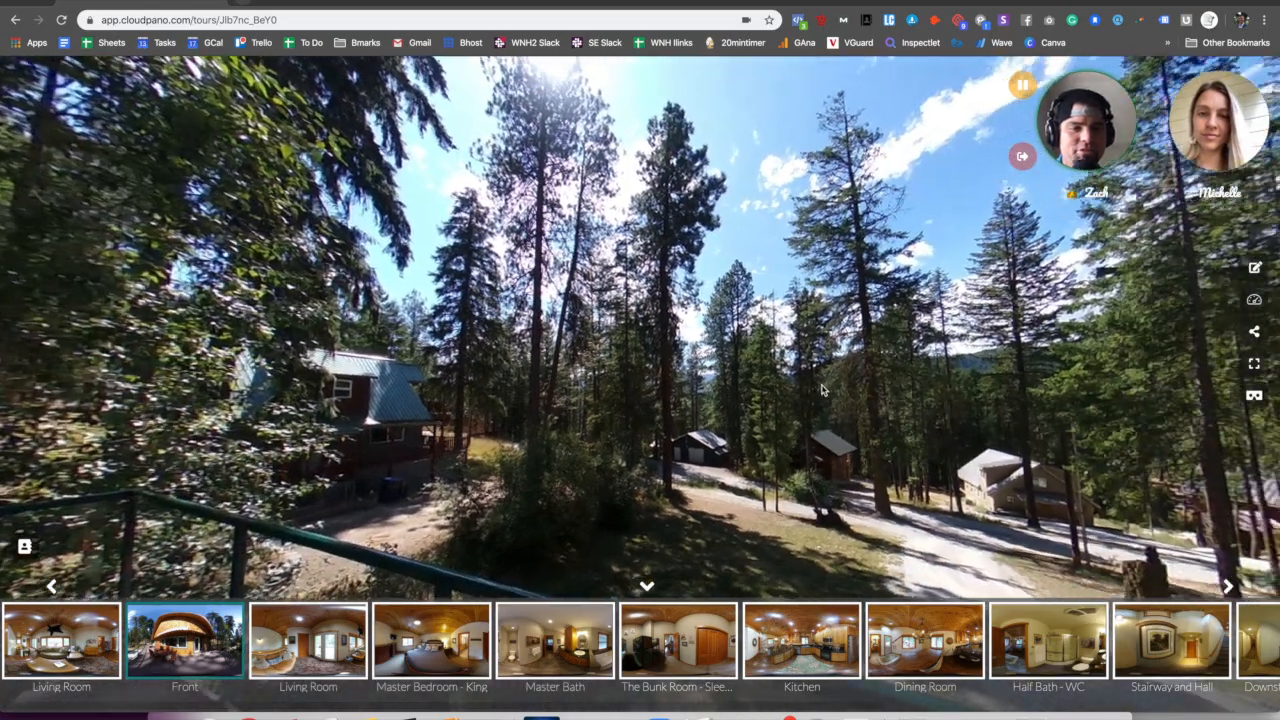
{"action": "left_click_drag", "start_coordinate": [820, 390], "coordinate": [744, 348]}
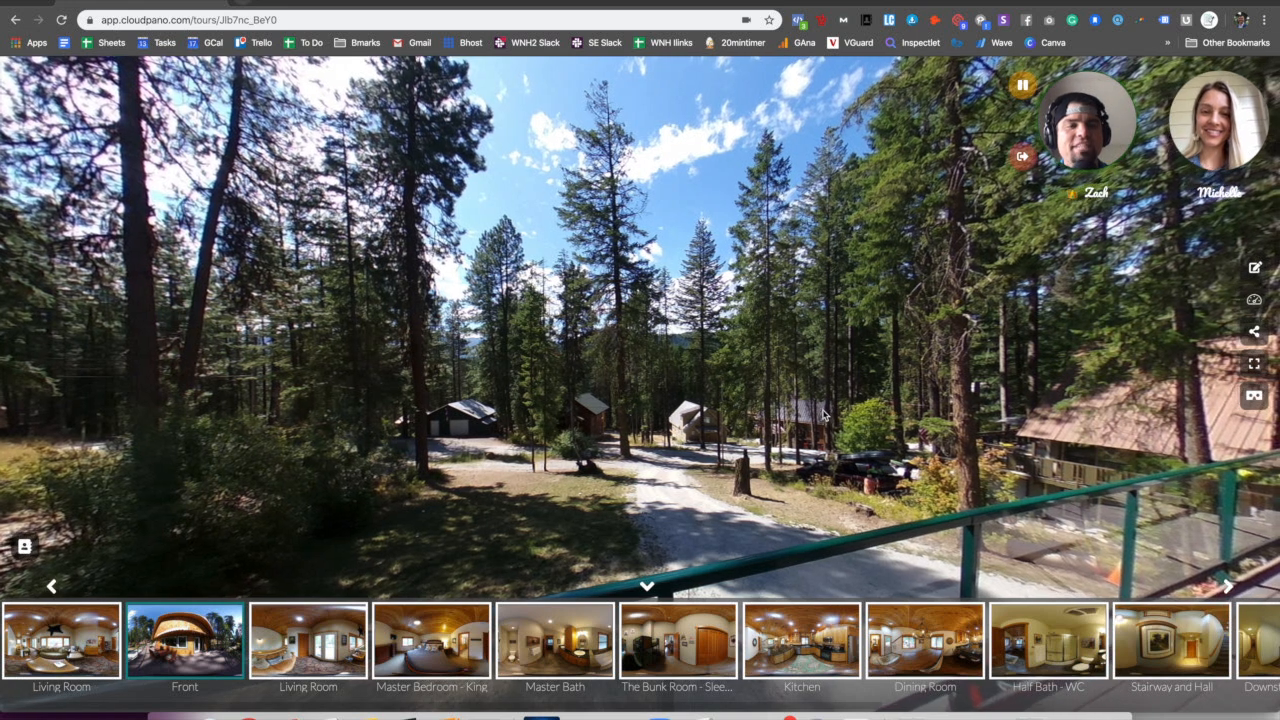
{"action": "left_click_drag", "start_coordinate": [820, 414], "coordinate": [764, 370]}
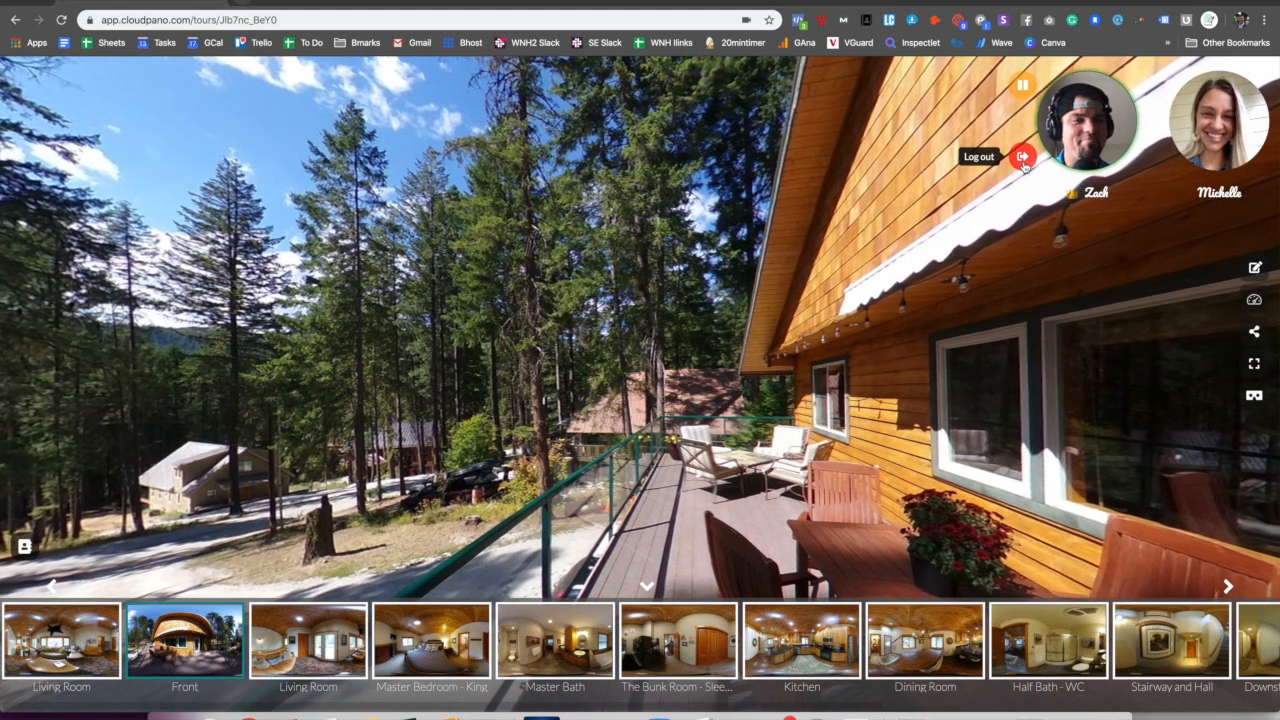
- Log out of the live video session, returning to the join-video prompt
{"action": "left_click", "coordinate": [1022, 156]}
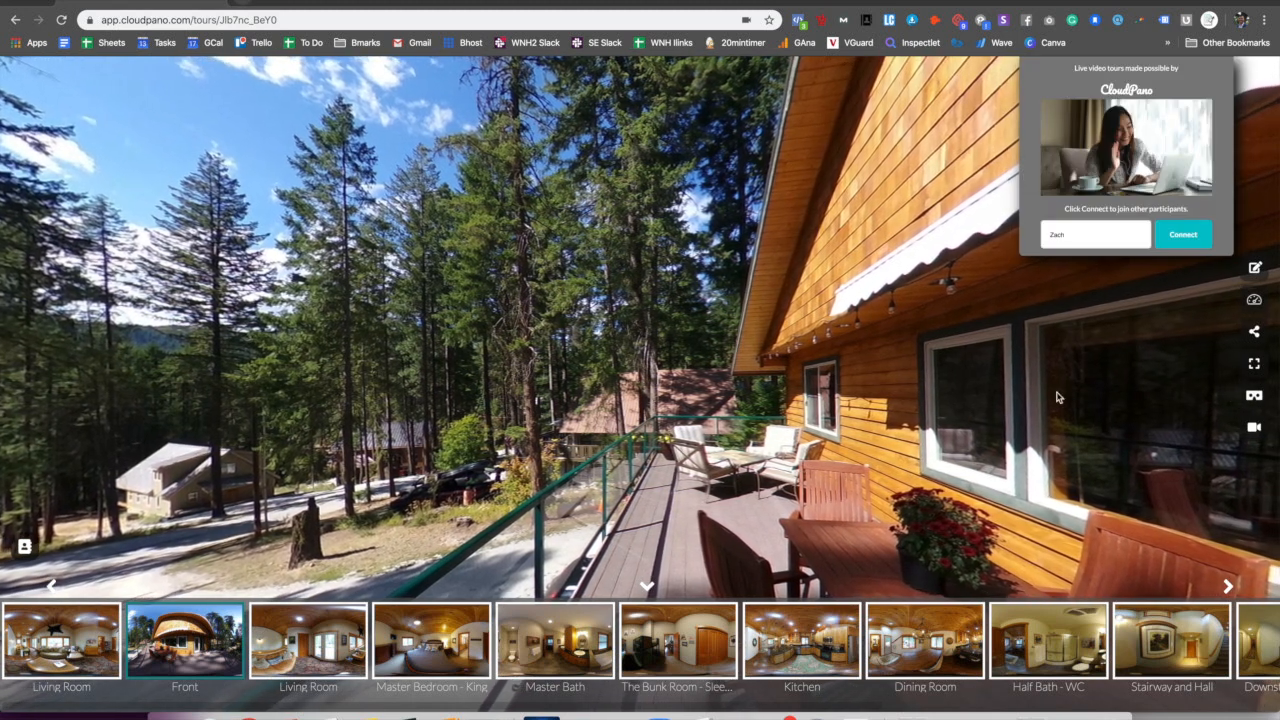